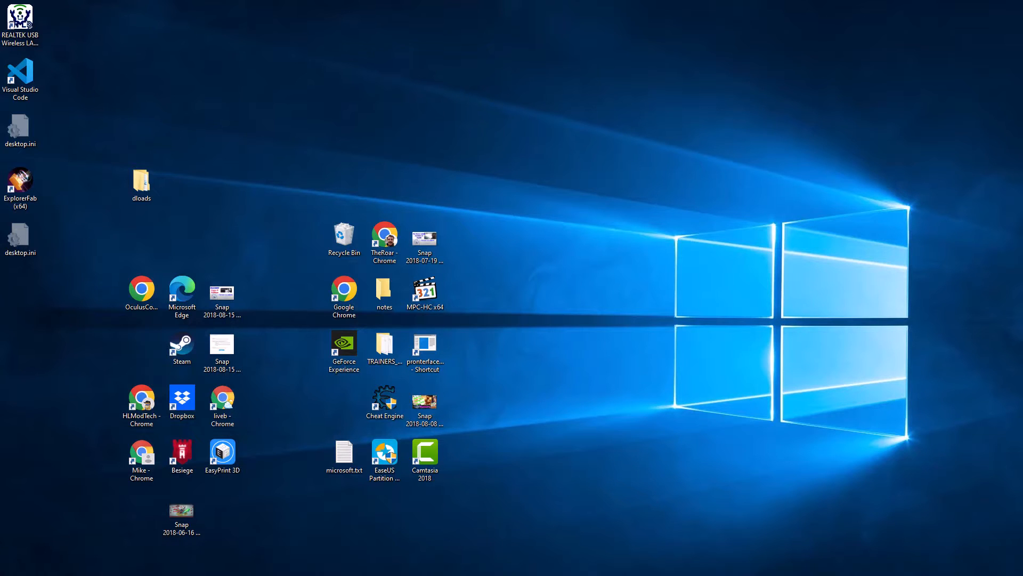
- Launch Ultimaker Cura from the desktop shortcut
{"action": "left_click", "coordinate": [7, 568]}
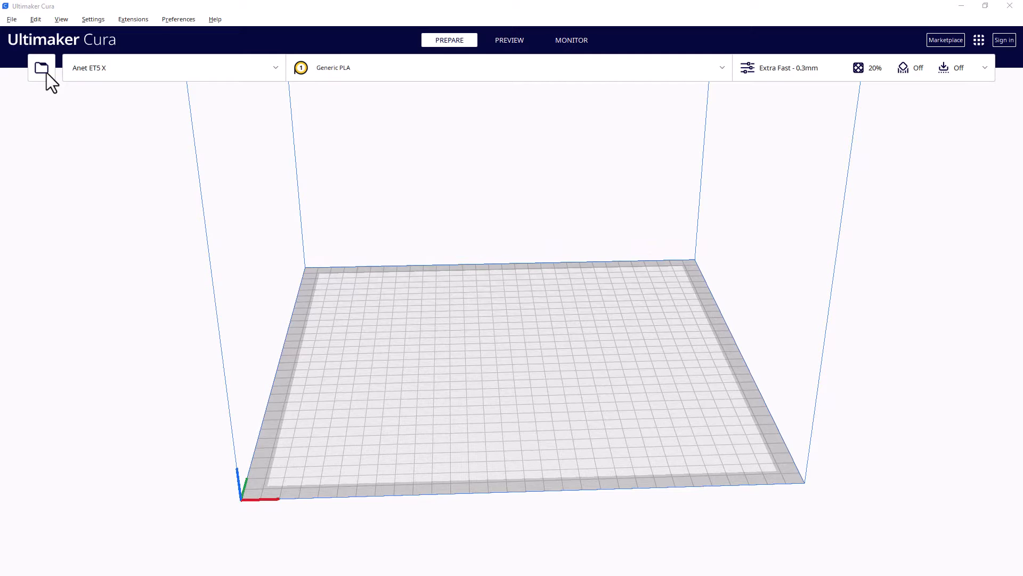
- Load heart charm.stl from the 3dmodeling folder onto the build plate
{"action": "left_click", "coordinate": [41, 69]}
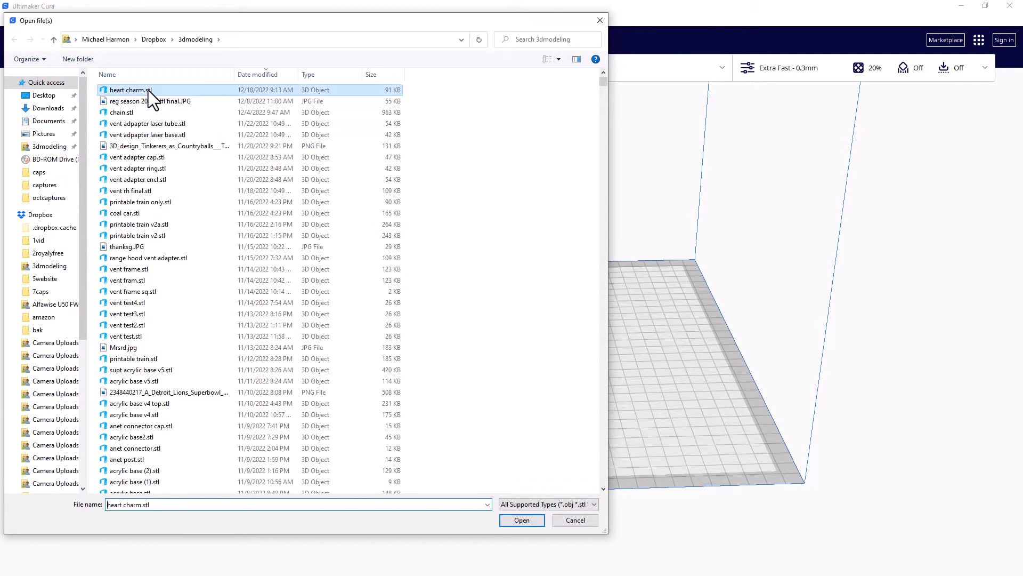
{"action": "left_click", "coordinate": [521, 519]}
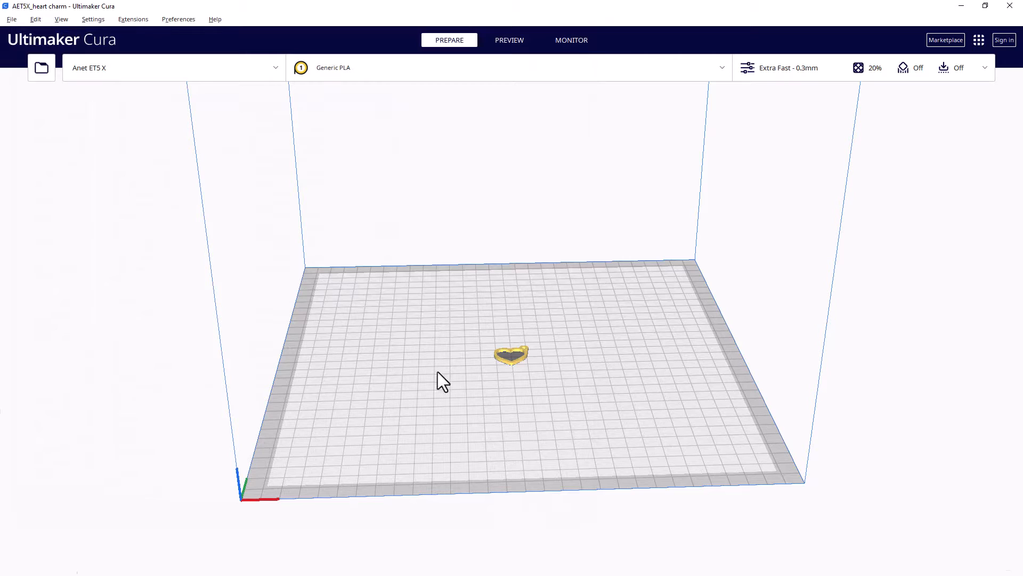
{"action": "left_click", "coordinate": [511, 354]}
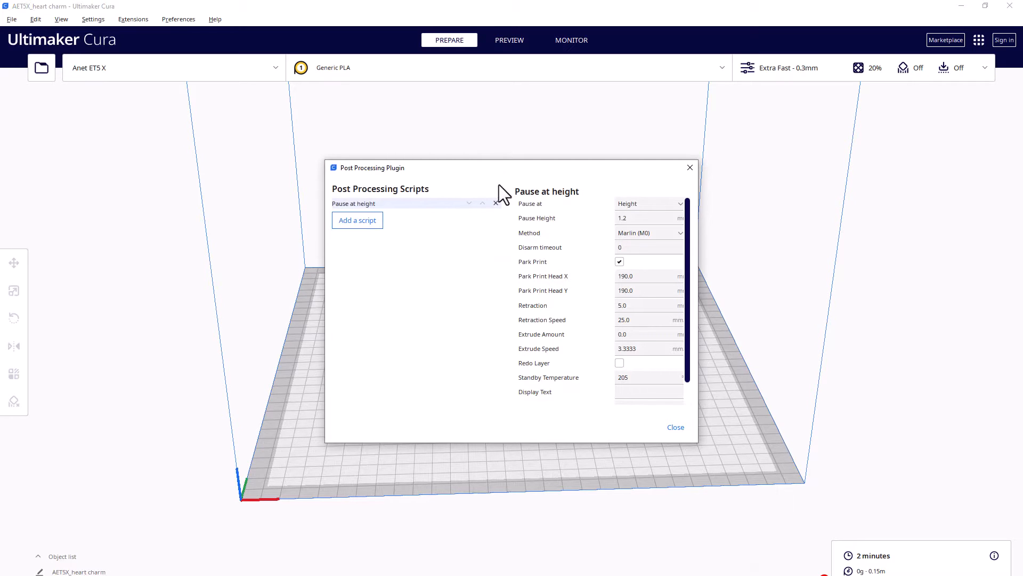
- Reach the Modify G-Code dialog via Extensions and list the scripts available to add
{"action": "left_click", "coordinate": [495, 202]}
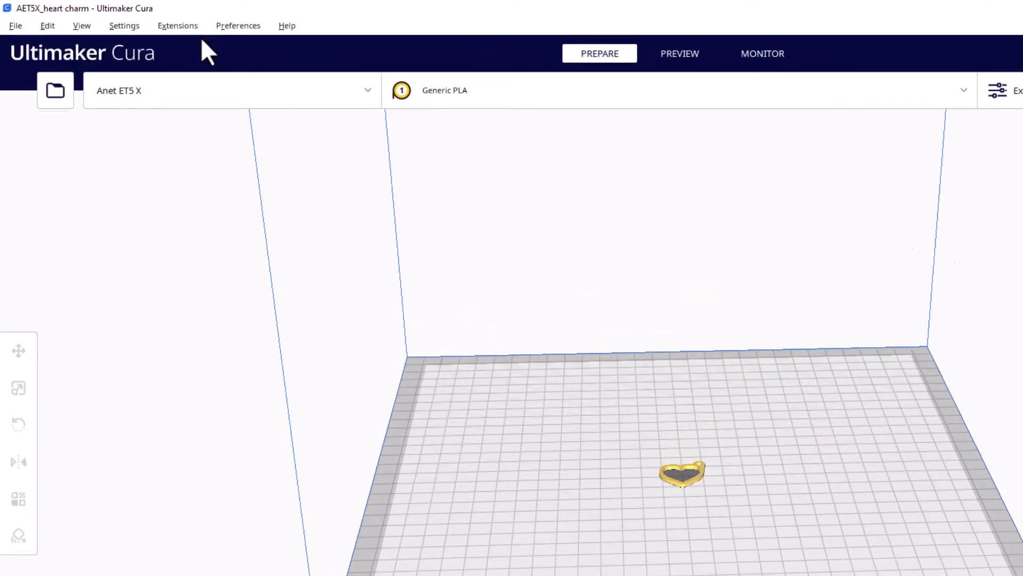
{"action": "left_click", "coordinate": [178, 25]}
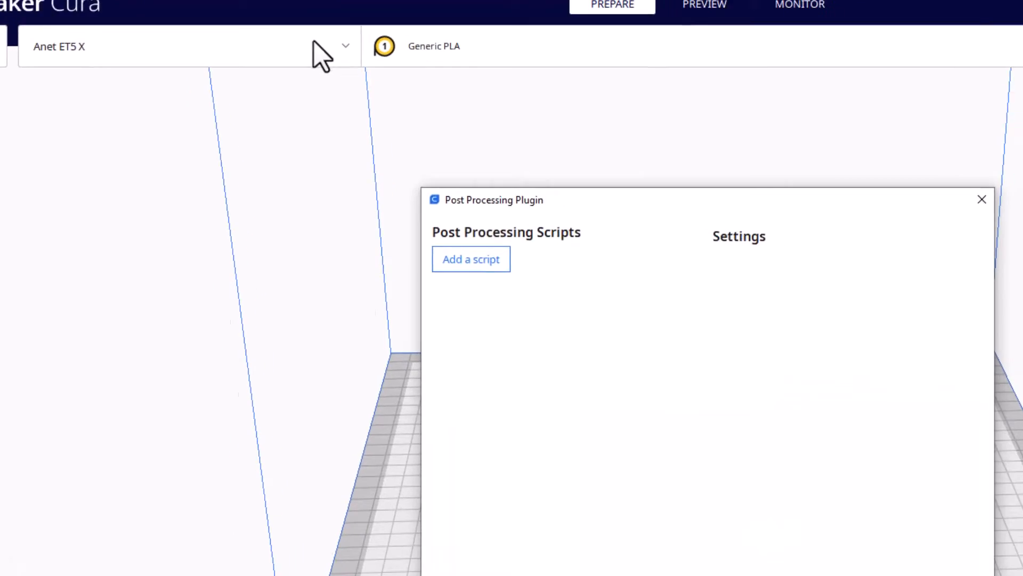
{"action": "left_click", "coordinate": [470, 258]}
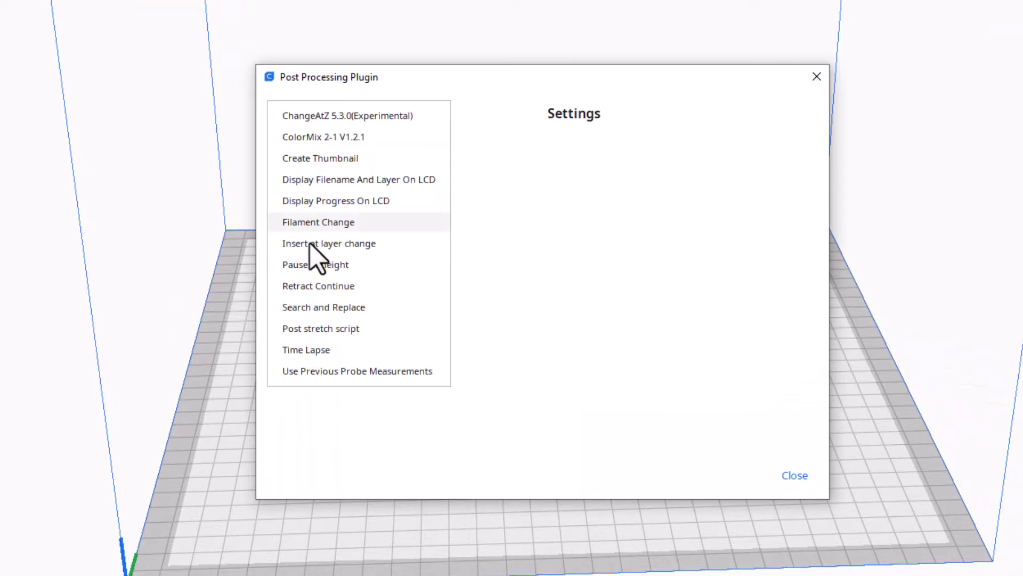
{"action": "mouse_move", "coordinate": [315, 264]}
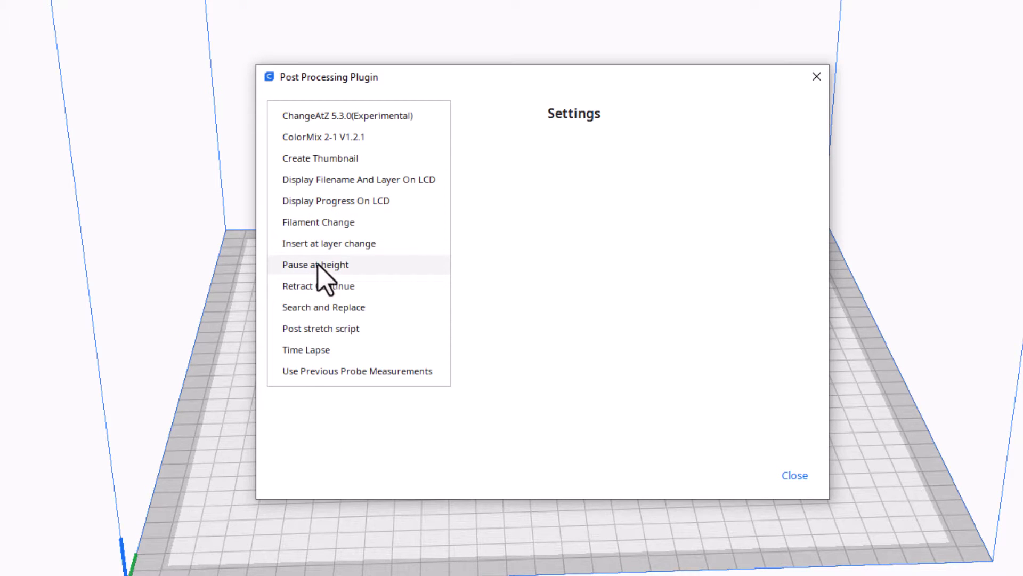
- Add Pause at height with height 1.2, retraction 6 and standby temperature 205
{"action": "left_click", "coordinate": [315, 264]}
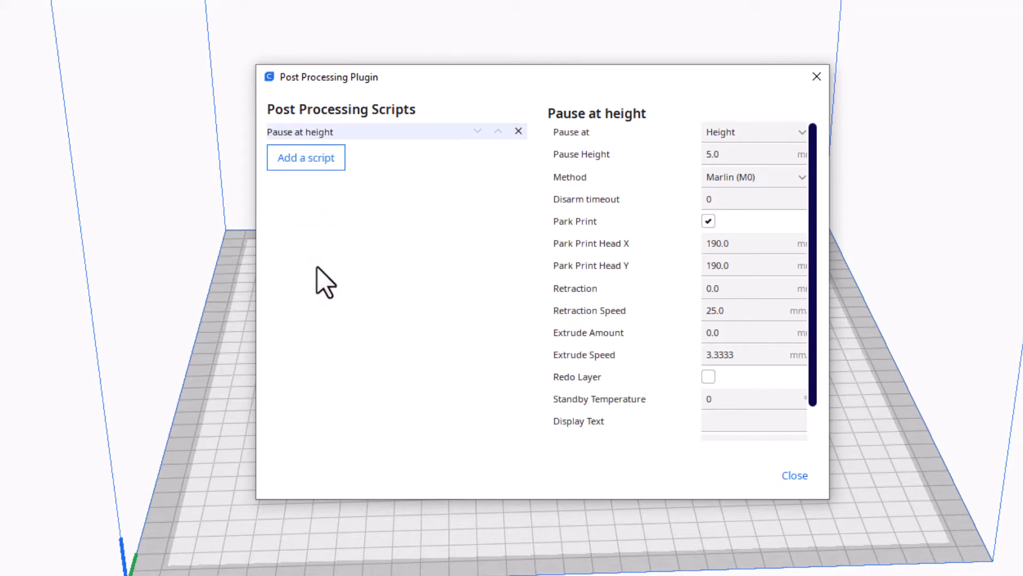
{"action": "mouse_move", "coordinate": [757, 140]}
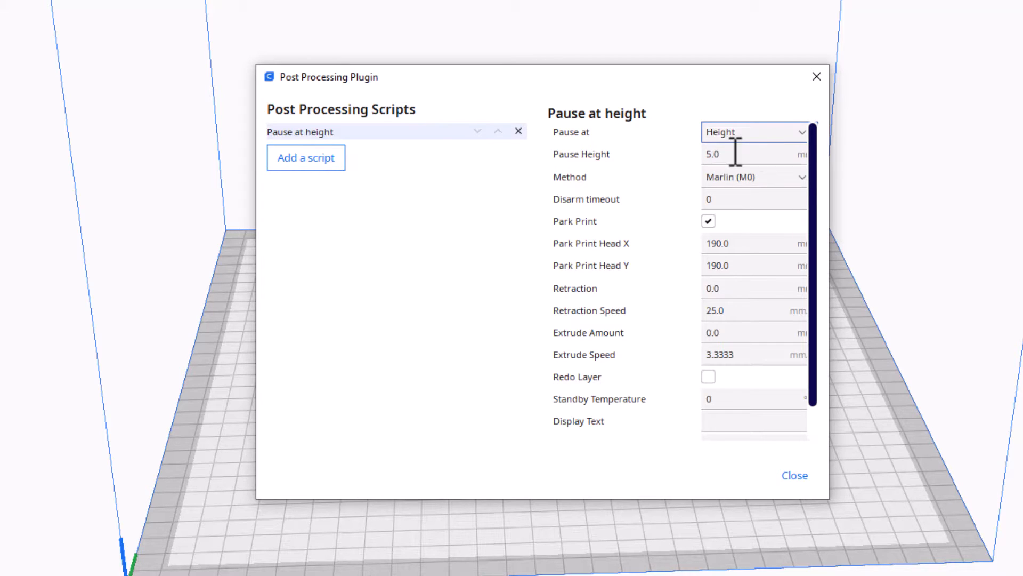
{"action": "left_click", "coordinate": [754, 154]}
{"action": "type", "text": "1"}
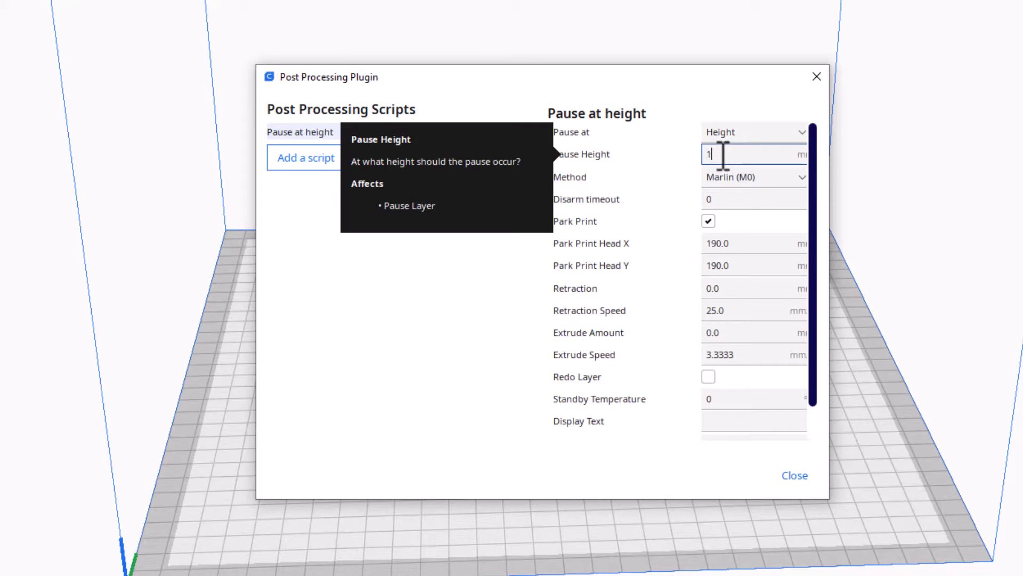
{"action": "type", "text": ".2"}
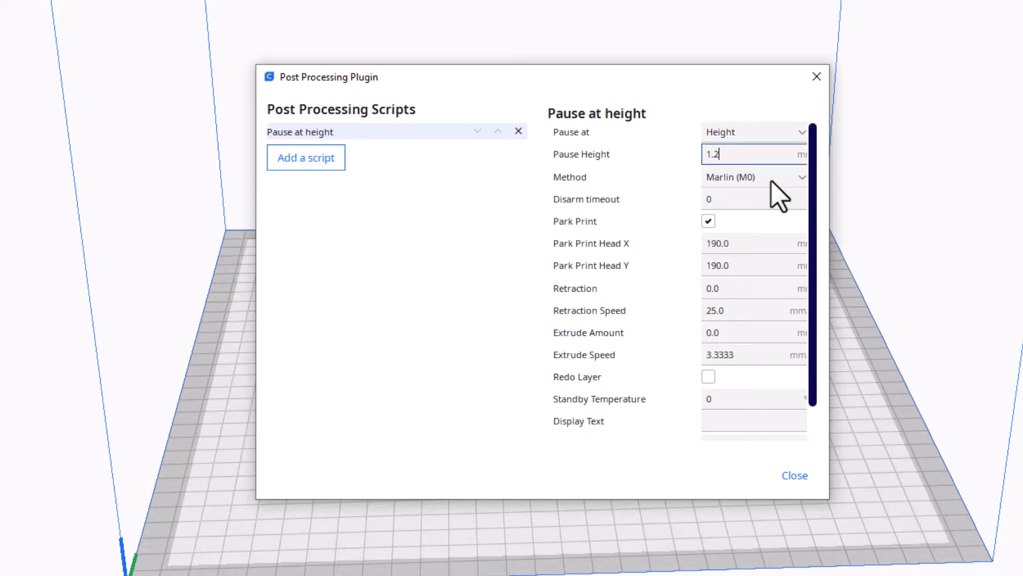
{"action": "left_click", "coordinate": [754, 177]}
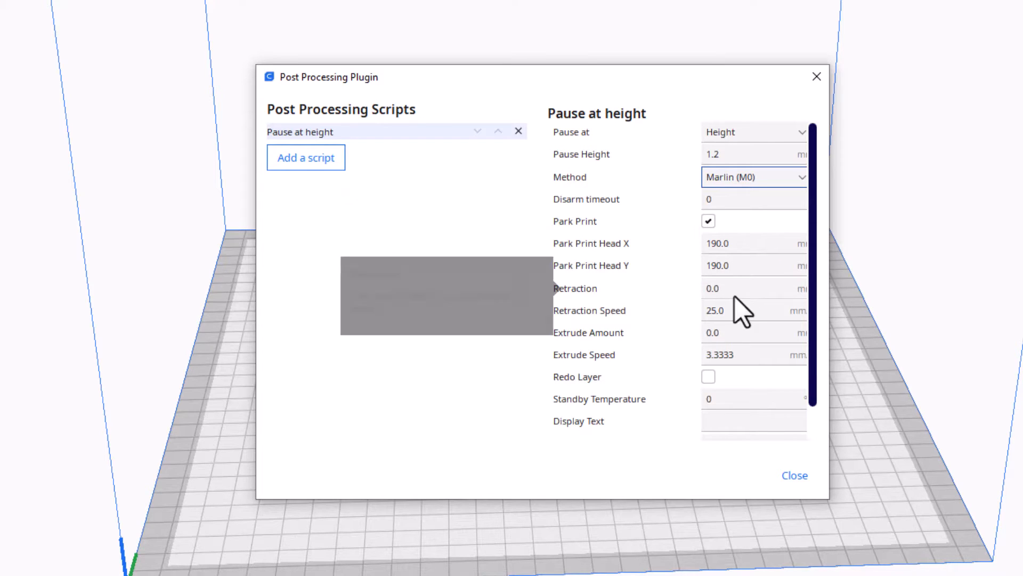
{"action": "left_click", "coordinate": [751, 288]}
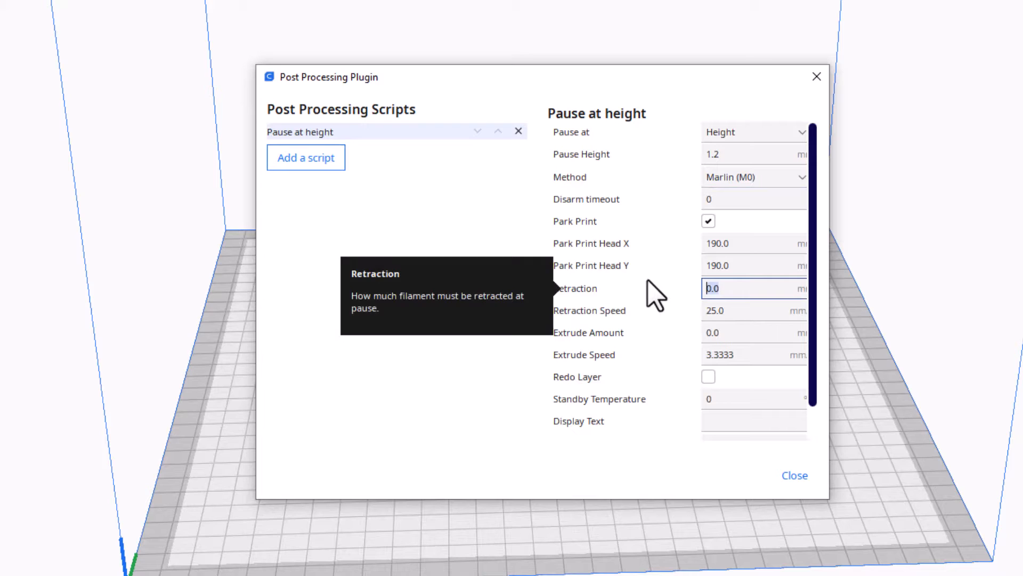
{"action": "type", "text": "6"}
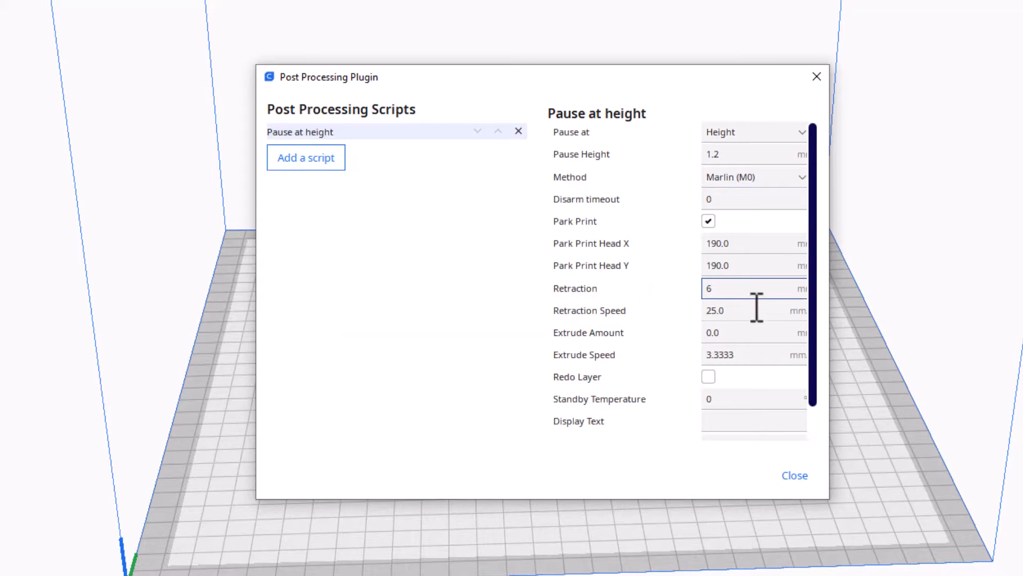
{"action": "mouse_move", "coordinate": [731, 332]}
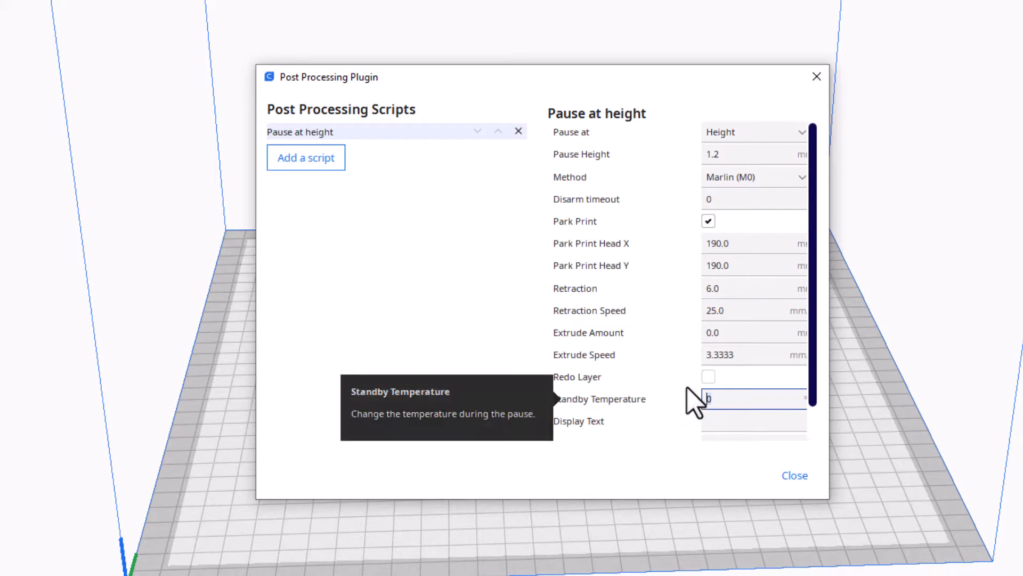
{"action": "type", "text": "205"}
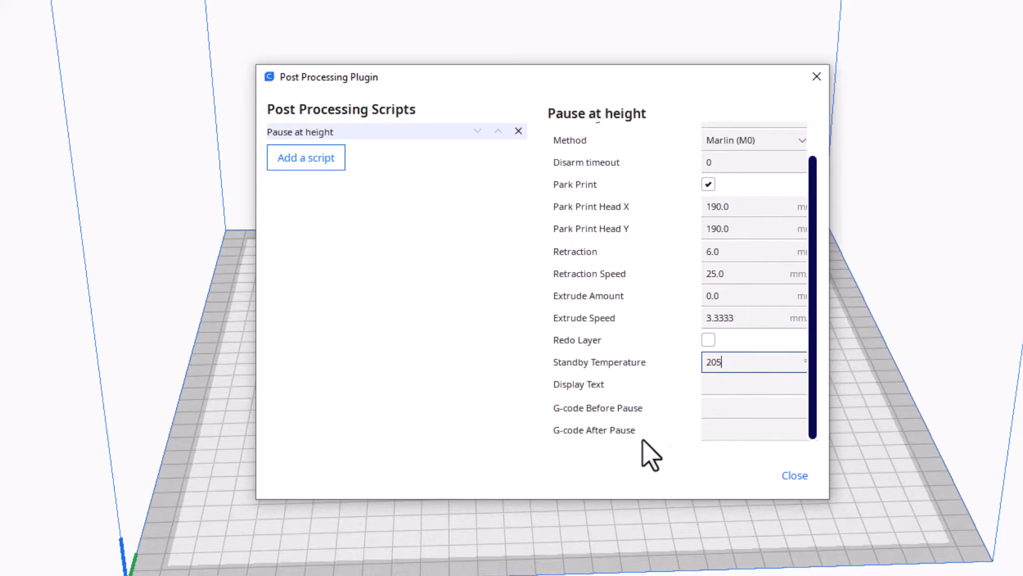
{"action": "mouse_move", "coordinate": [738, 434]}
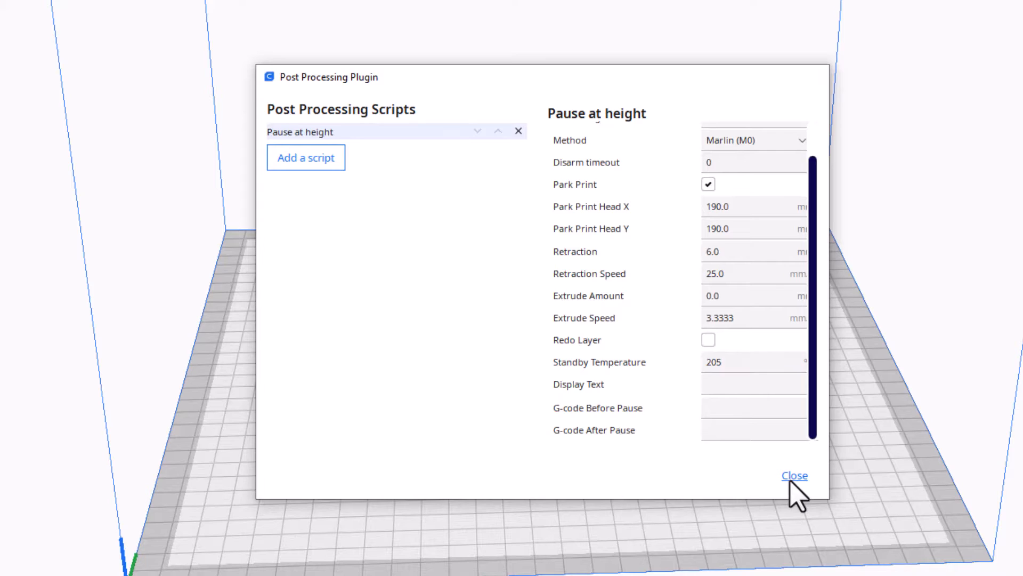
- Close the dialog and review the Custom print settings down to build plate adhesion
{"action": "left_click", "coordinate": [794, 475]}
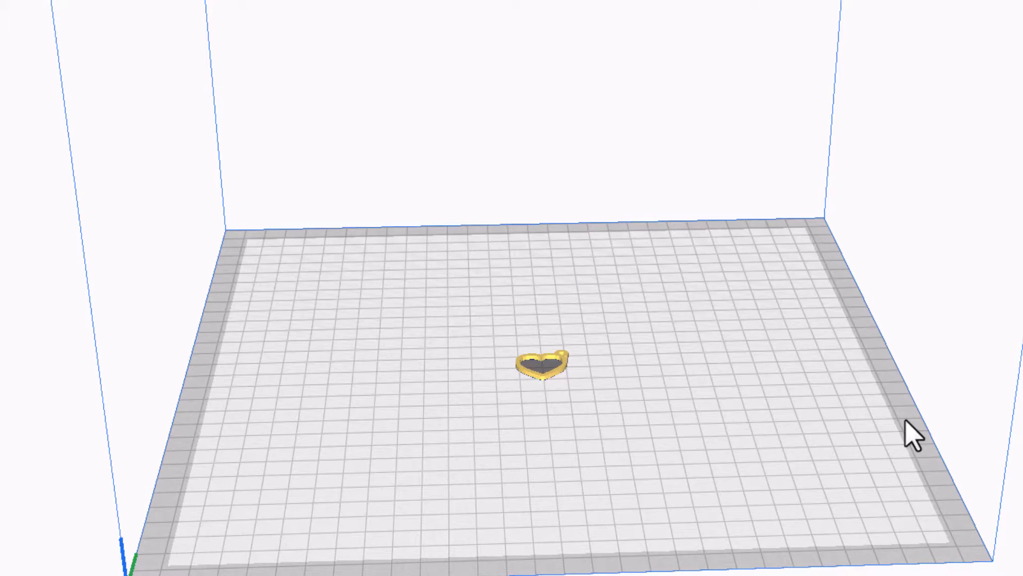
{"action": "mouse_move", "coordinate": [652, 444]}
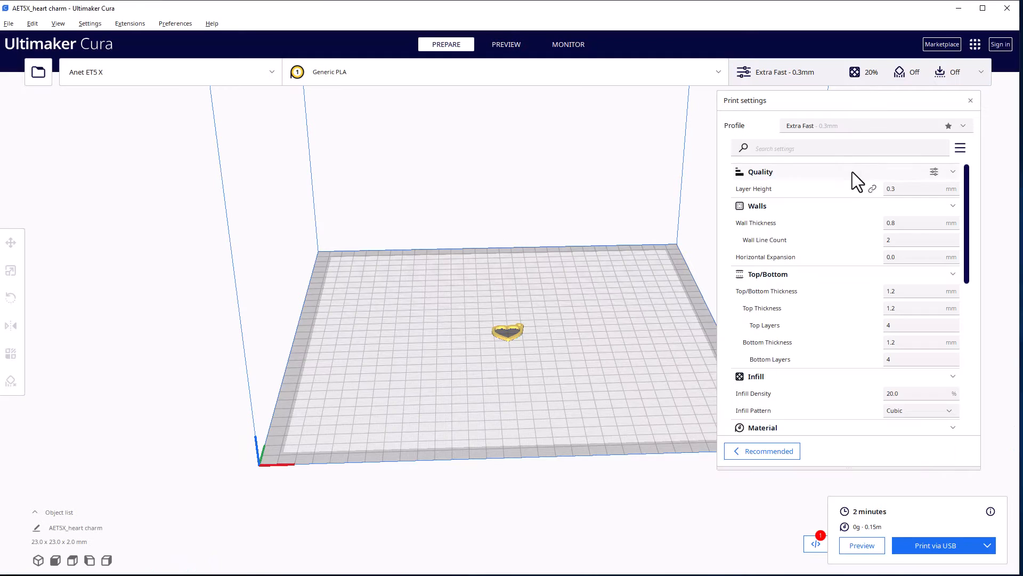
{"action": "mouse_move", "coordinate": [754, 189]}
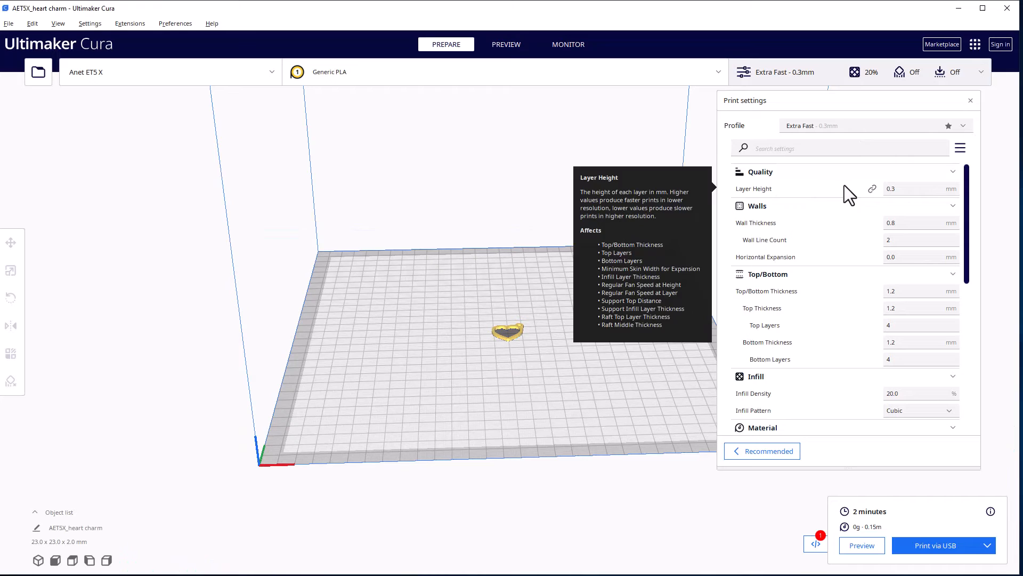
{"action": "mouse_move", "coordinate": [898, 234]}
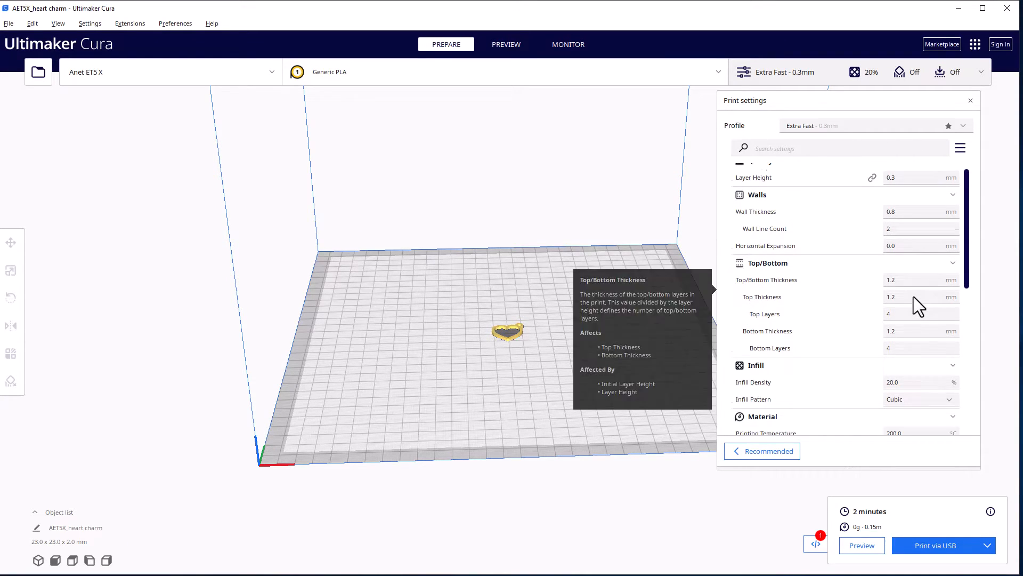
{"action": "scroll", "scroll_direction": "down", "scroll_amount": 3}
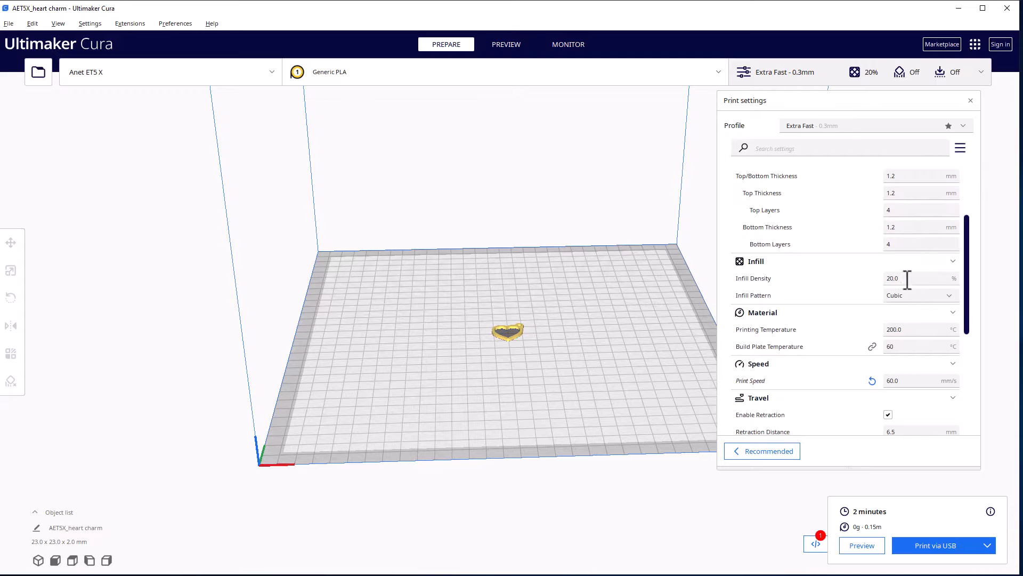
{"action": "scroll", "scroll_direction": "down", "scroll_amount": 3}
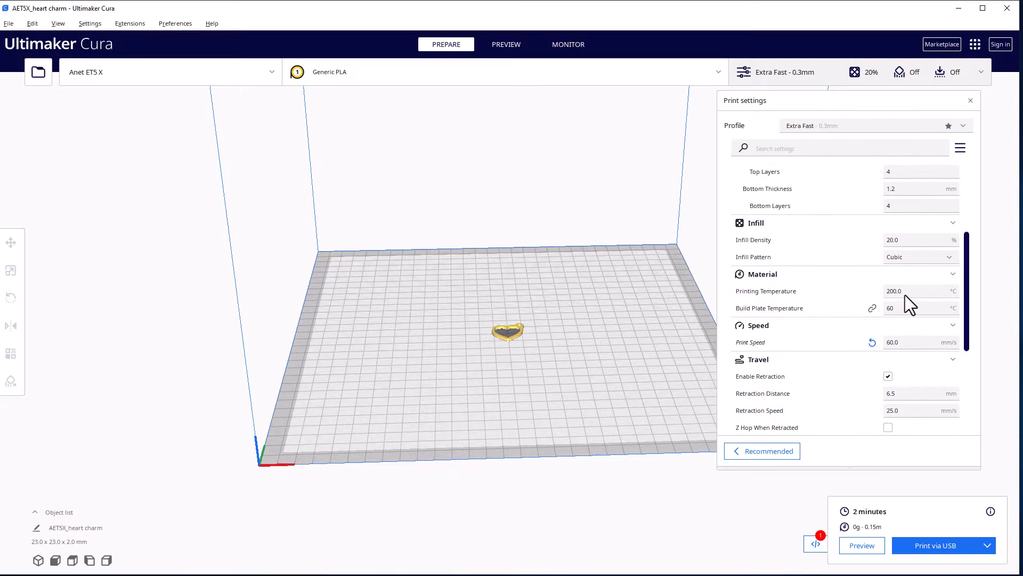
{"action": "scroll", "scroll_direction": "down", "scroll_amount": 3}
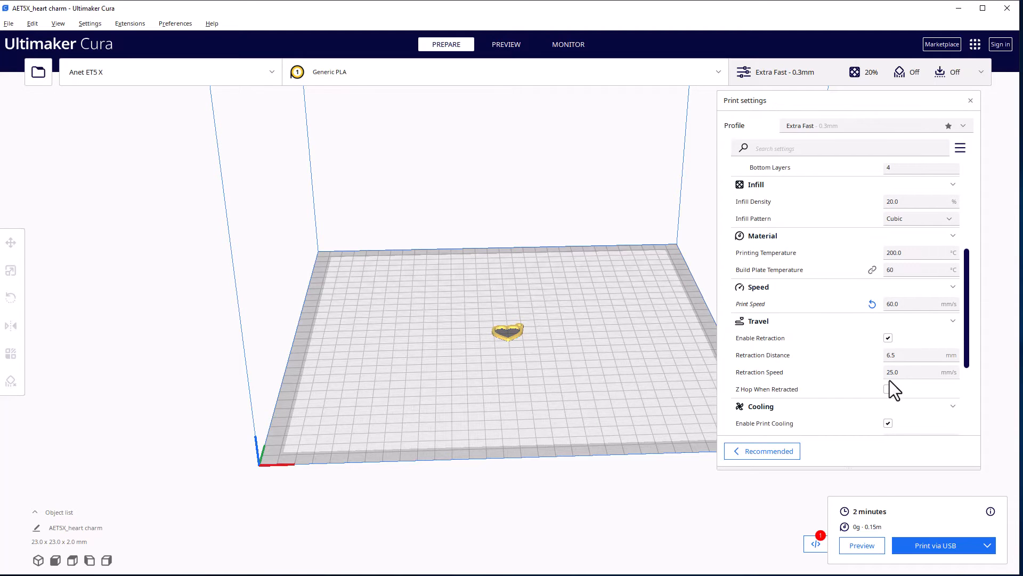
{"action": "scroll", "scroll_direction": "down", "scroll_amount": 3}
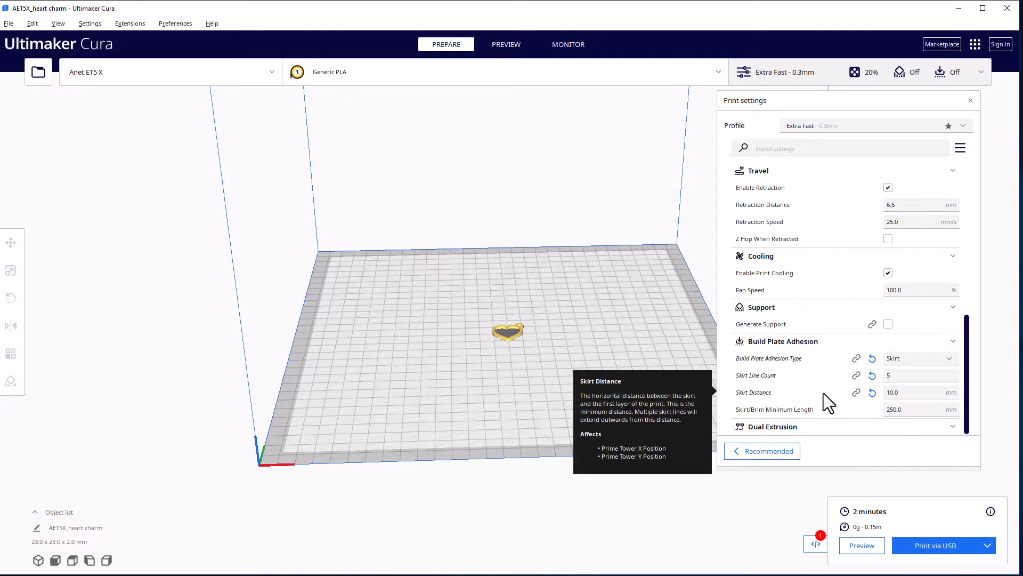
{"action": "mouse_move", "coordinate": [554, 366]}
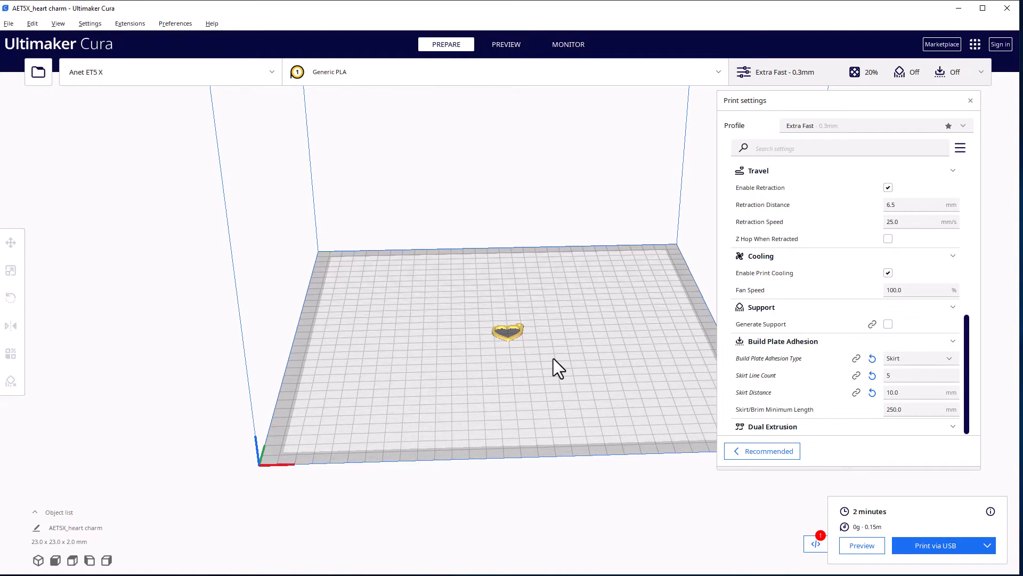